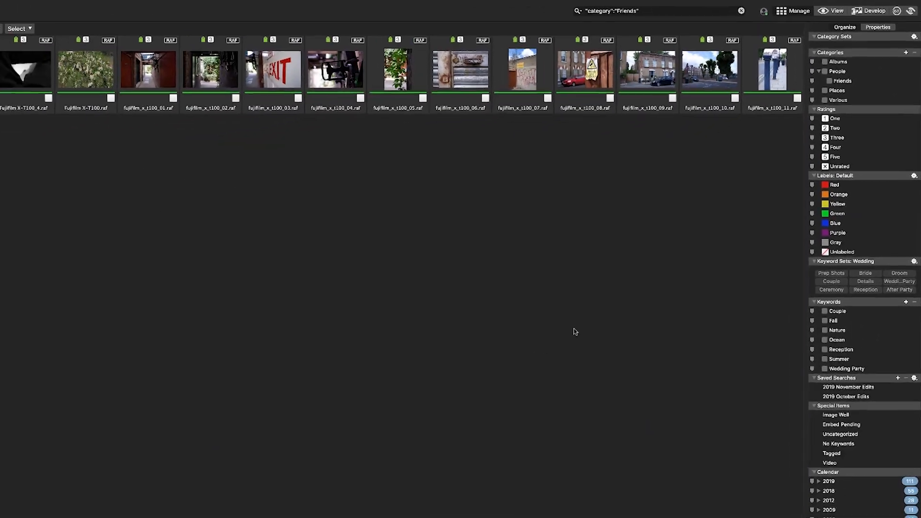
- Pin the 3000 JPEG Images, AdobeRGB RAW Images and Andrea's Images folders to browse together
left_click(75, 231)
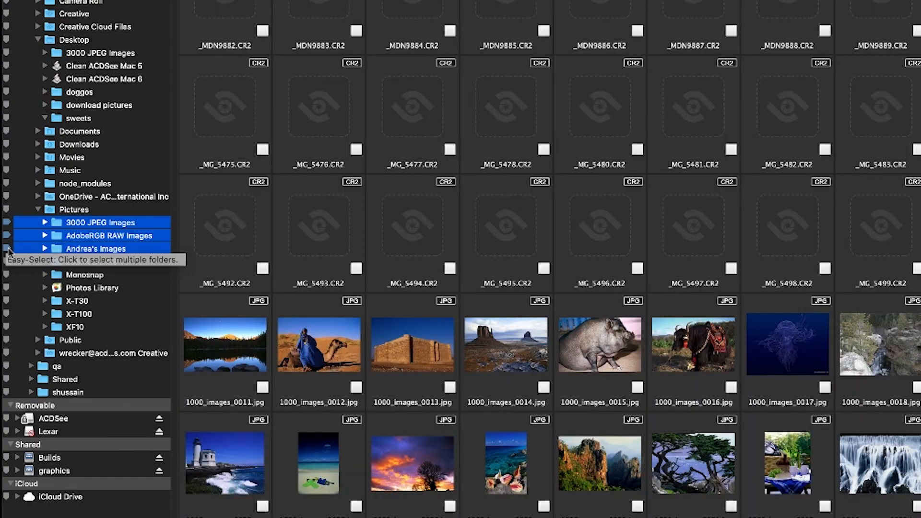
left_click(103, 222)
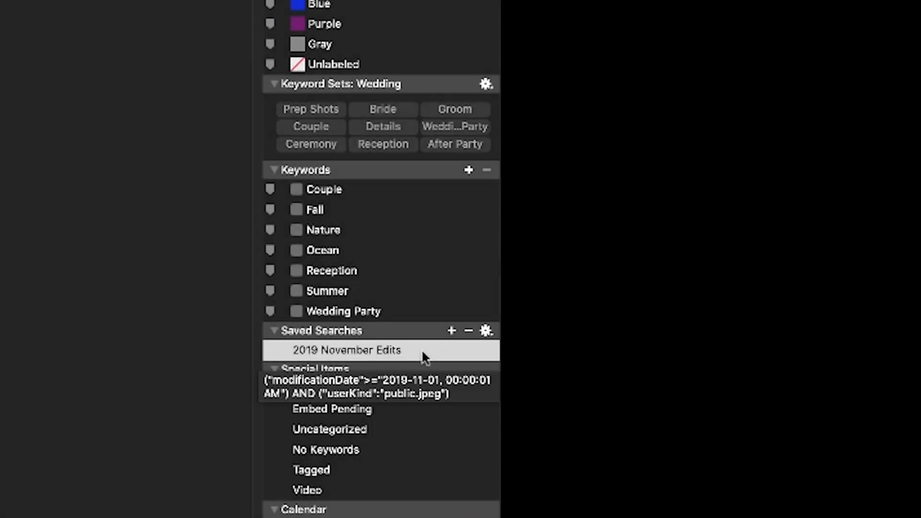
- Open the 2019 November Edits saved search and review its date-and-JPEG criteria
double_click(346, 350)
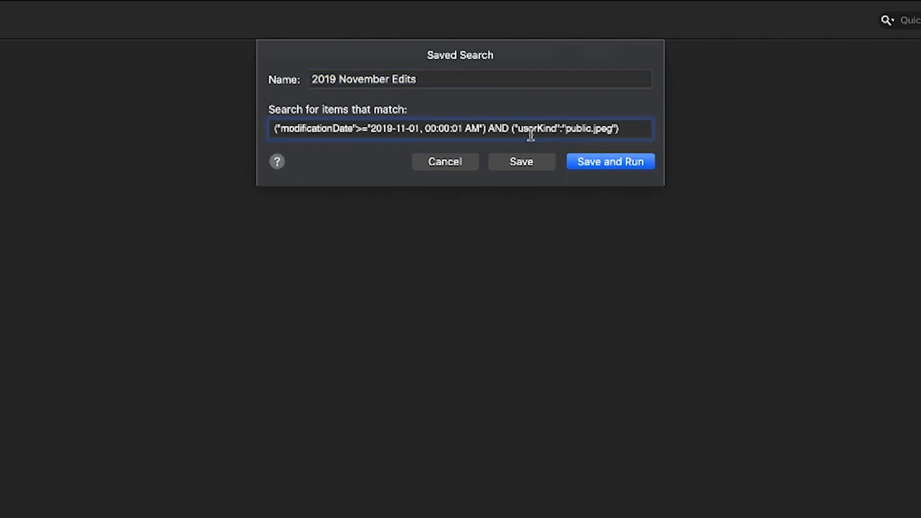
left_click(609, 162)
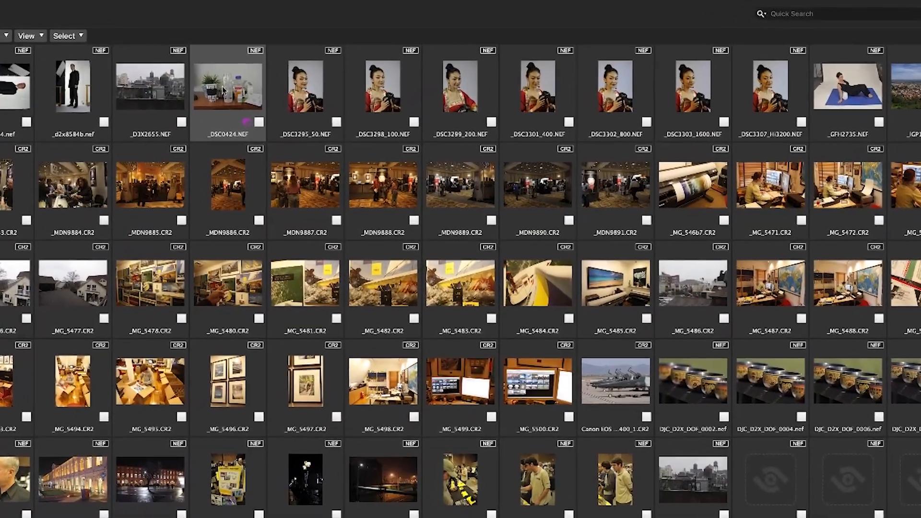
- Show the Batch, Metadata, Tag, Label and Rotate actions for the desk photo
right_click(228, 86)
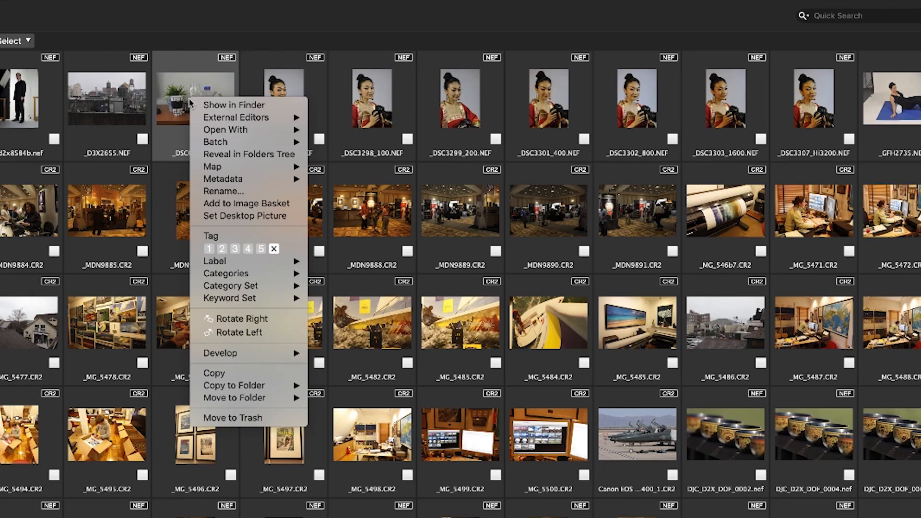
mouse_move(223, 179)
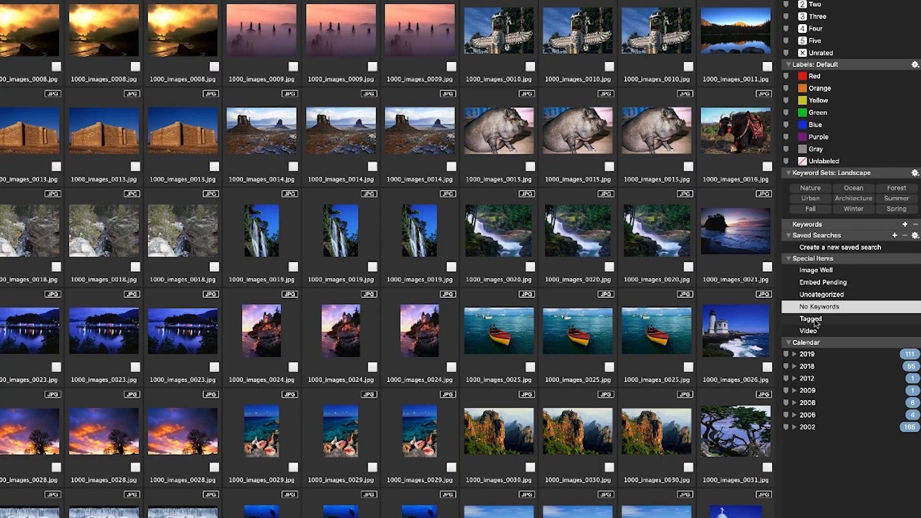
- Open the Keyword Sets list, showing Landscape as the current set
left_click(827, 319)
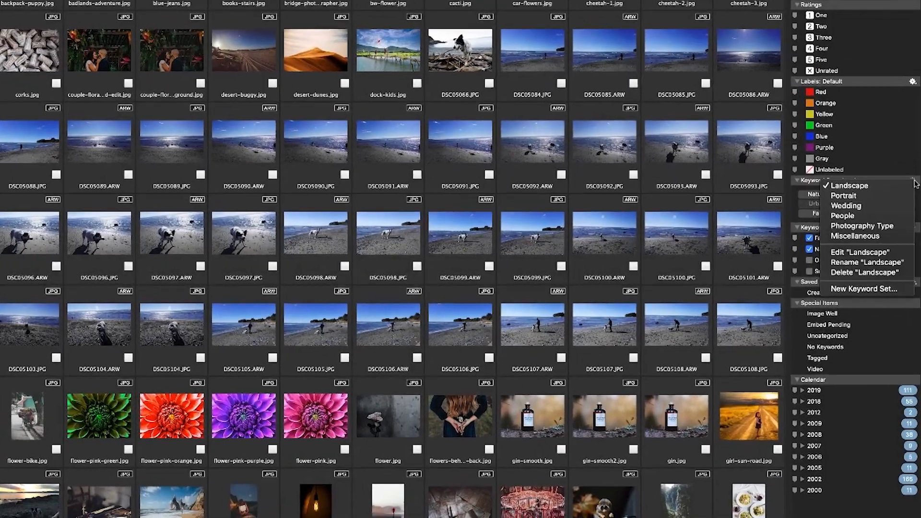
- Scroll down through the thumbnail grid
scroll("down", 3)
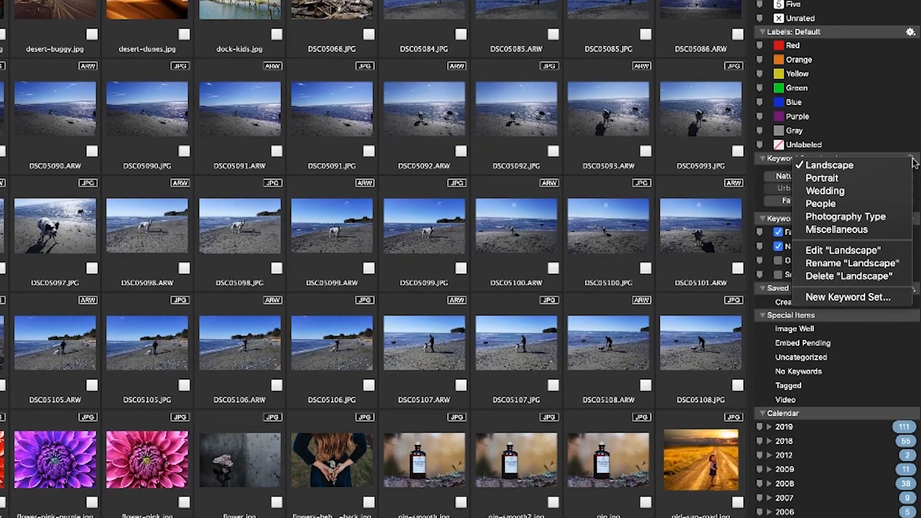
mouse_move(822, 178)
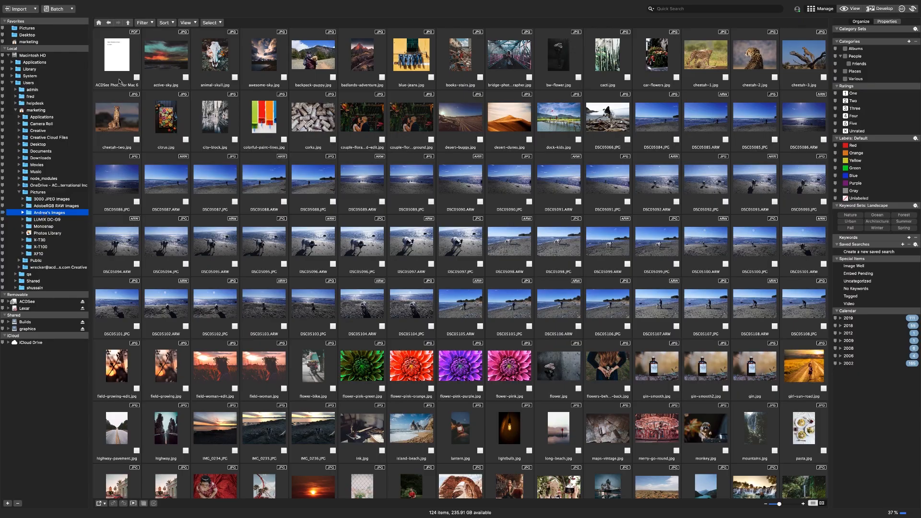
- Browse the 3000 JPEG Images folder showing its 4059 items
double_click(117, 54)
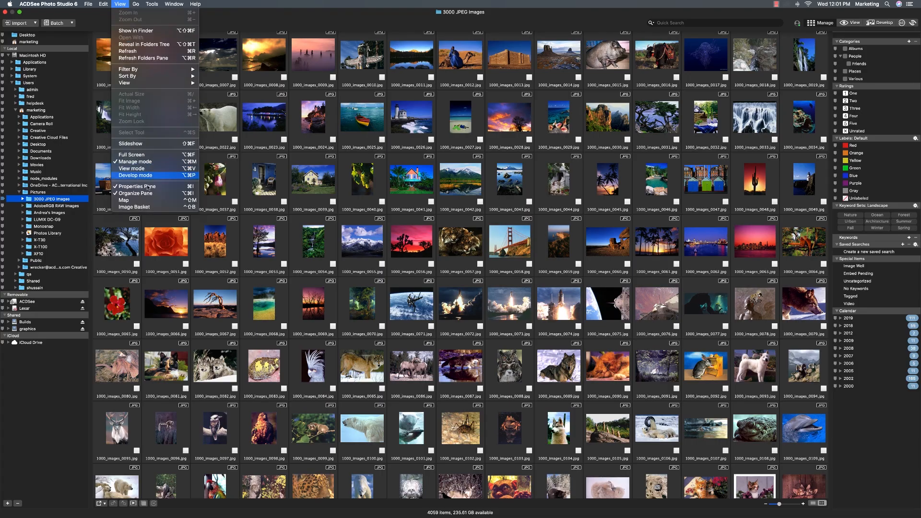
- Switch to Develop mode on the waterfall photo as the title card plays
left_click(123, 201)
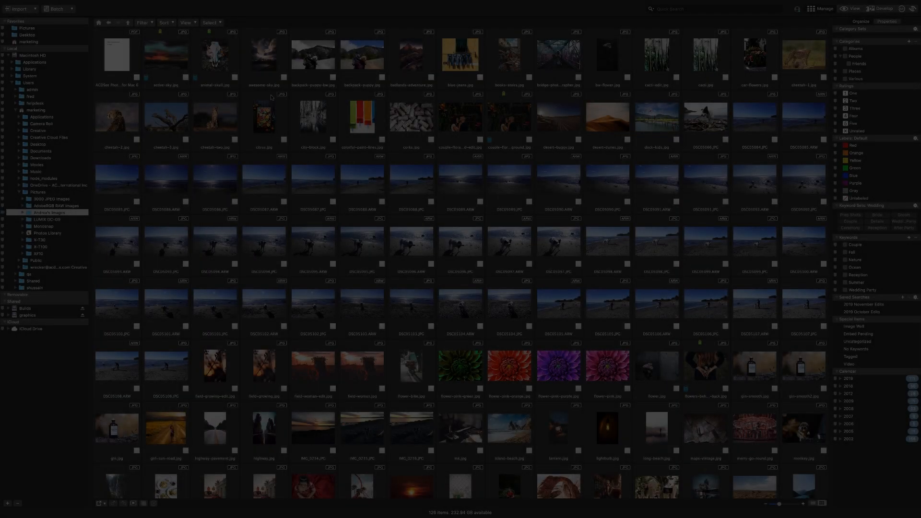
left_click(882, 8)
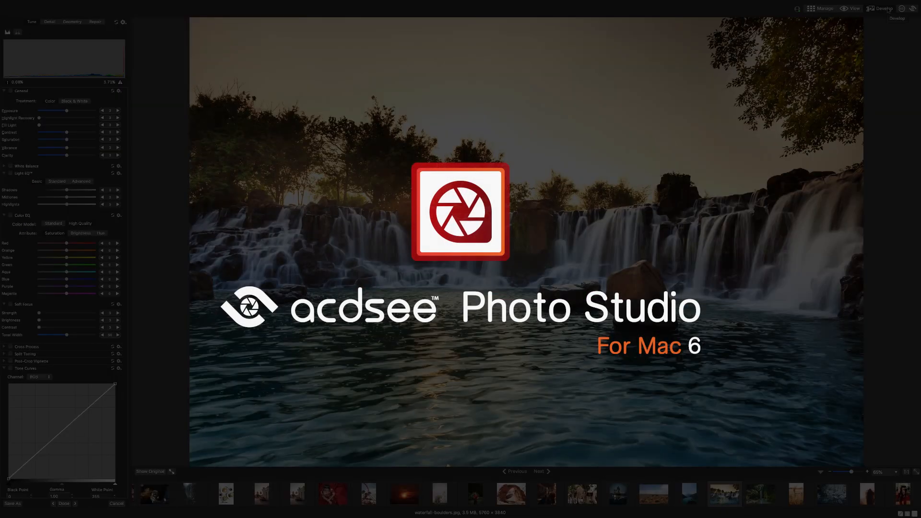